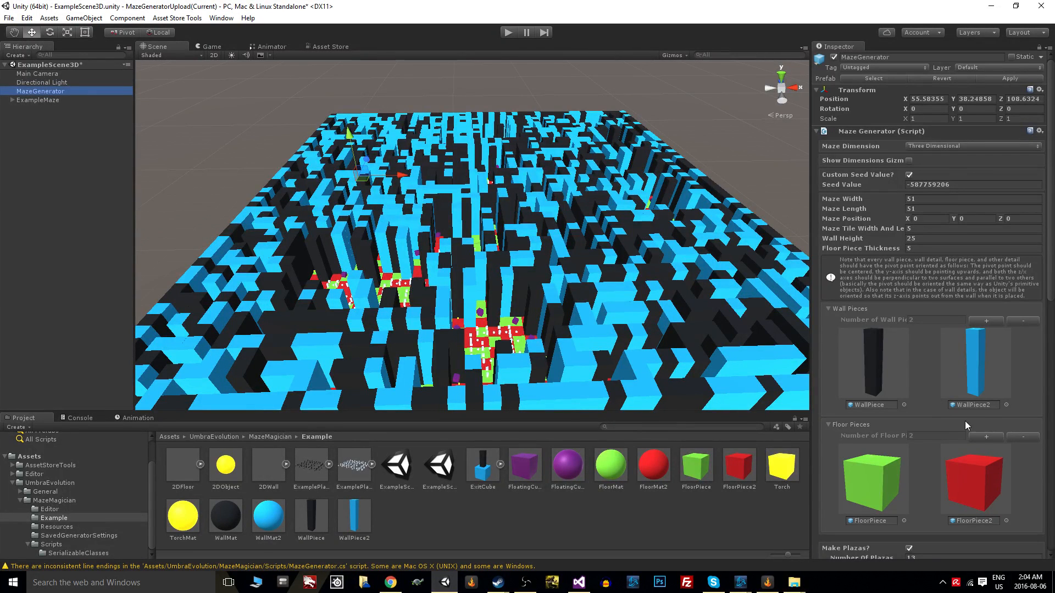
pyautogui.moveTo(888, 423)
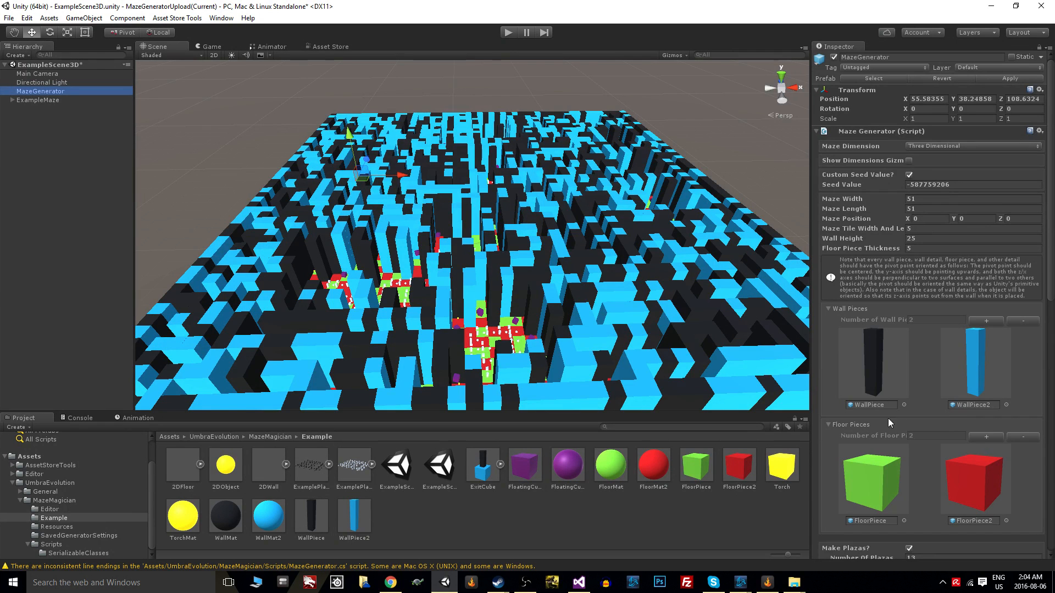
# Scroll through the MazeGenerator Inspector settings.
pyautogui.scroll(-3)
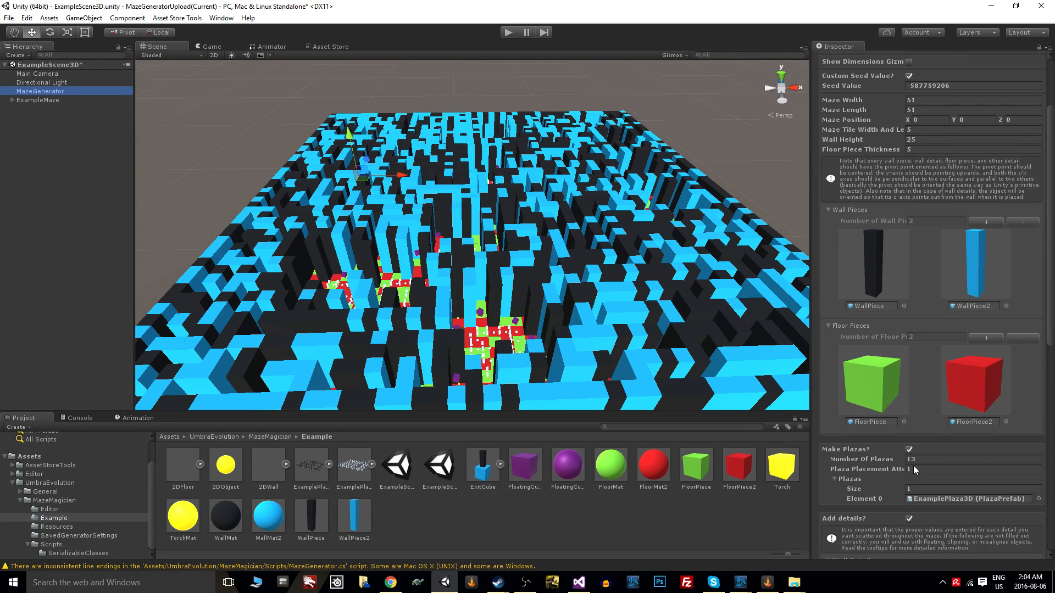
pyautogui.scroll(-3)
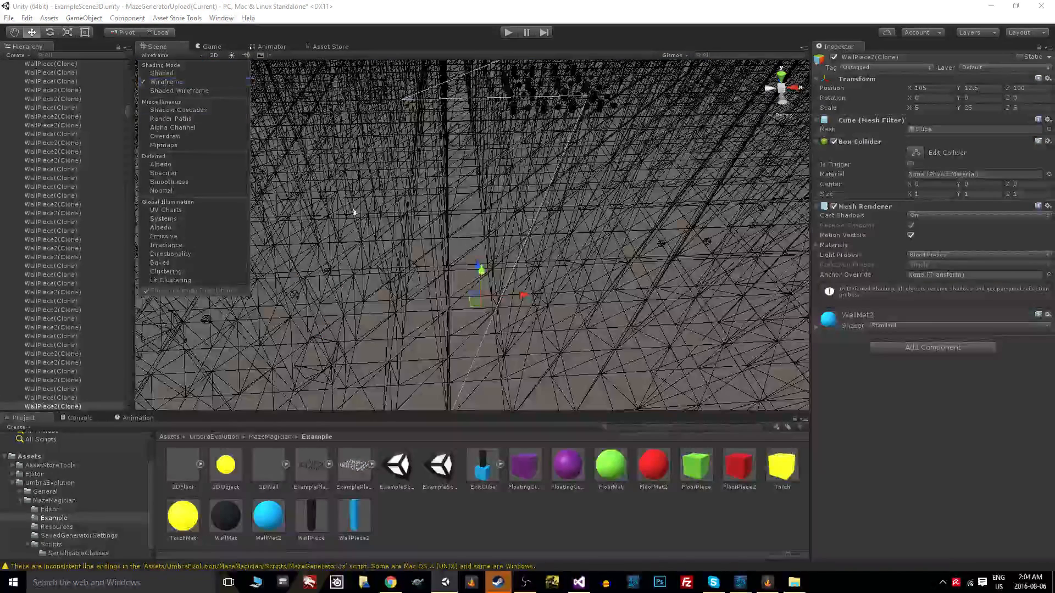
# Expand ExampleMaze and switch the Scene draw mode back to Shaded.
pyautogui.click(161, 73)
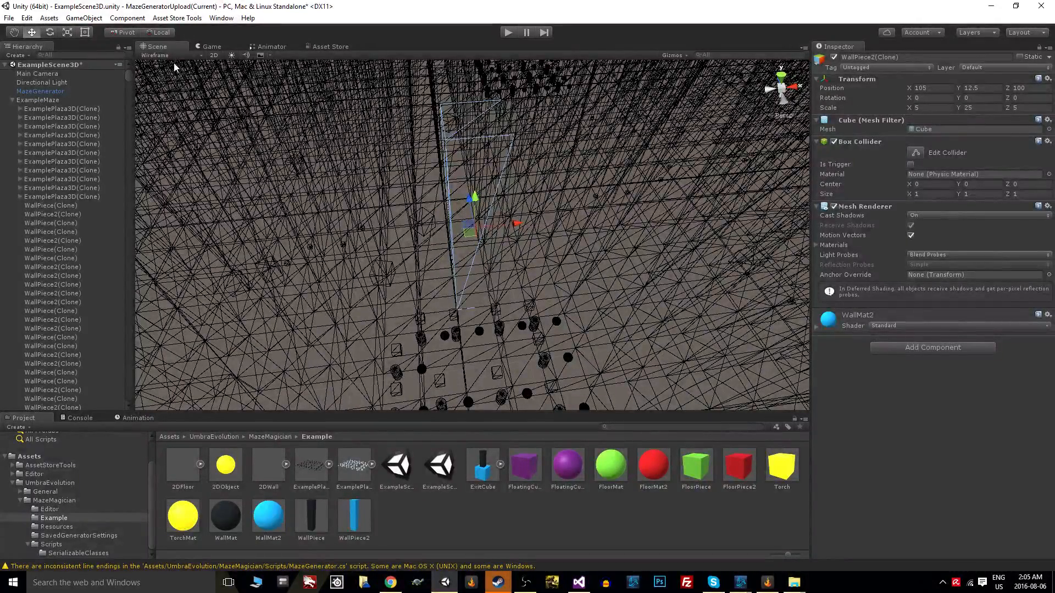
pyautogui.click(152, 54)
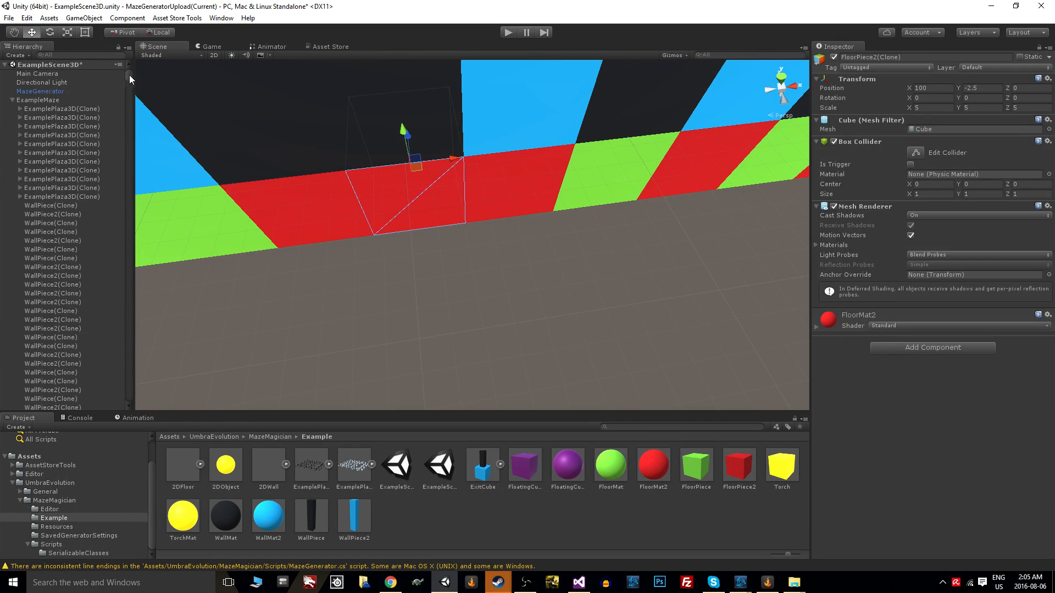
# Select MazeGenerator in the Hierarchy to show its settings.
pyautogui.click(40, 90)
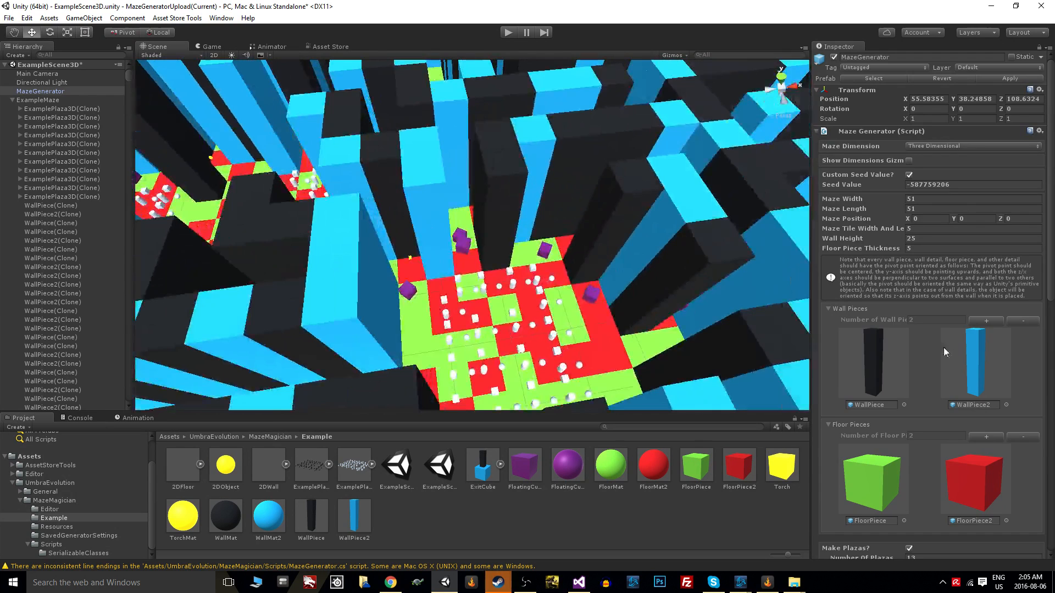
# Scroll the Inspector down to the Torch wall details and FloatingCube other details.
pyautogui.scroll(-3)
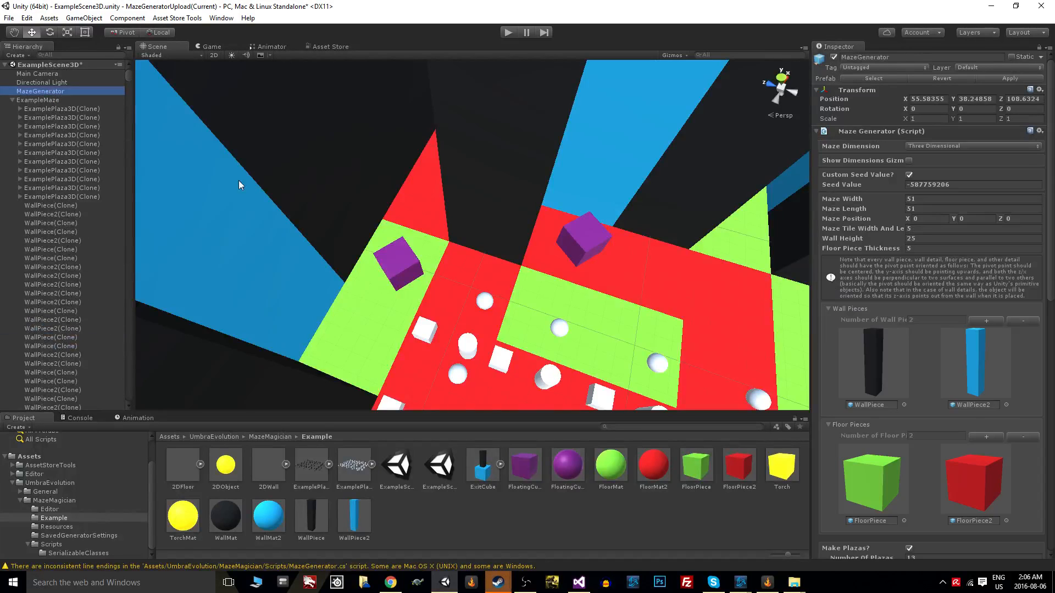
pyautogui.scroll(-3)
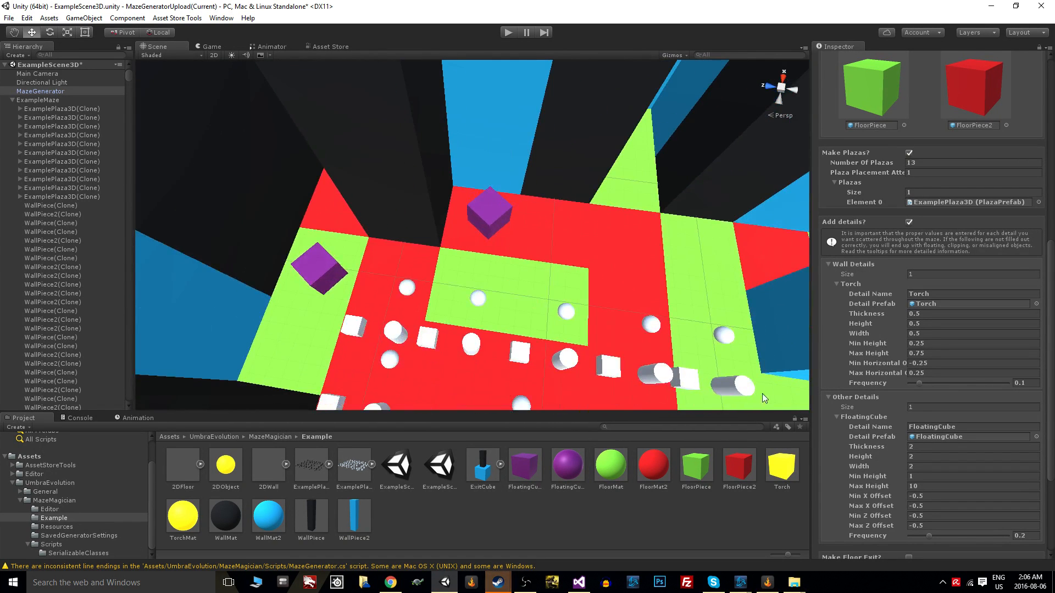
pyautogui.scroll(-3)
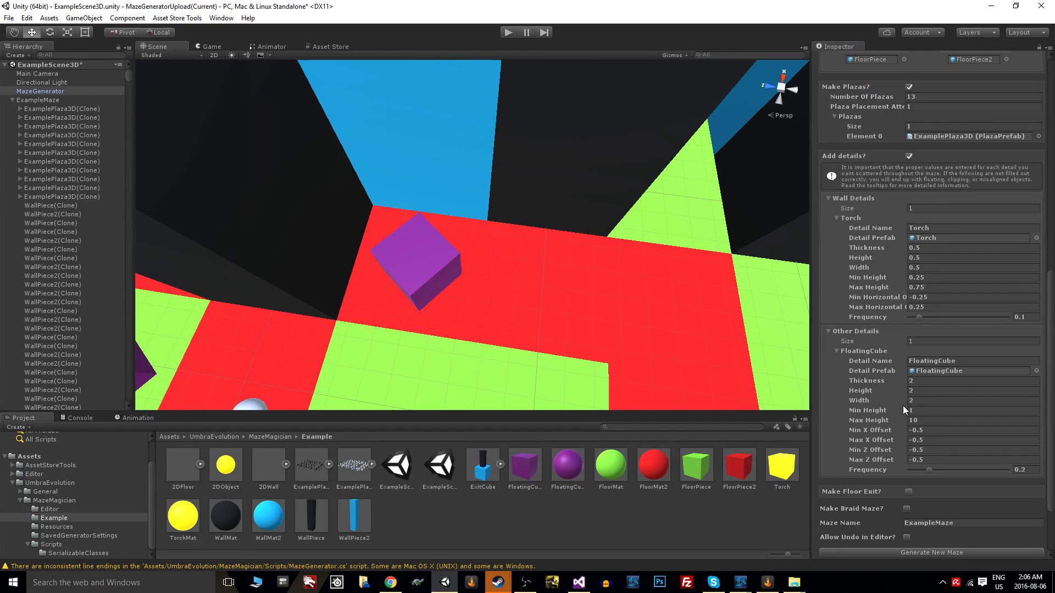
pyautogui.moveTo(851, 407)
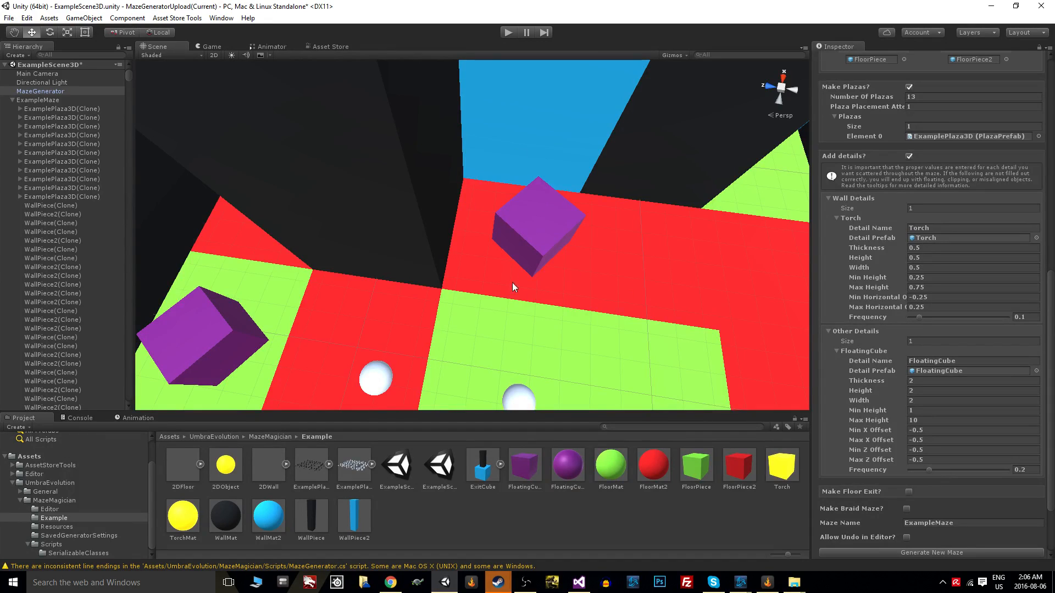
pyautogui.moveTo(776, 329)
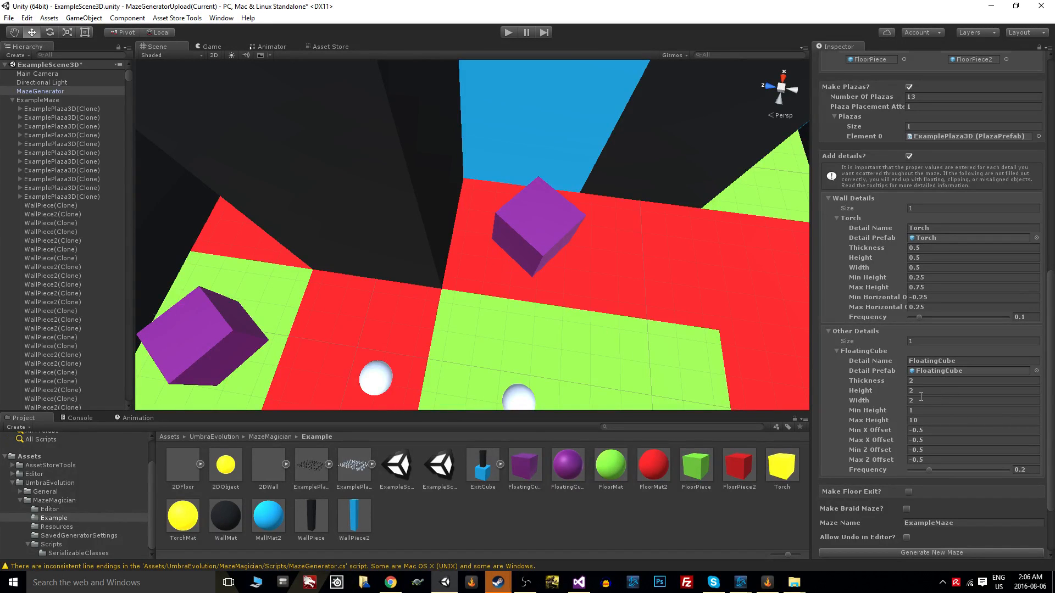
pyautogui.moveTo(545, 290)
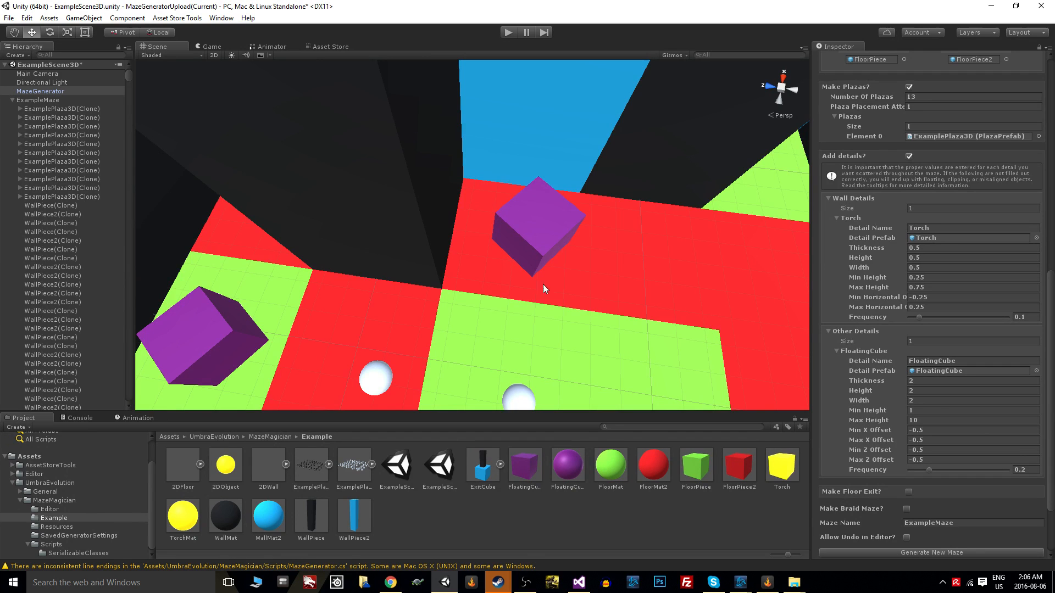
pyautogui.moveTo(570, 317)
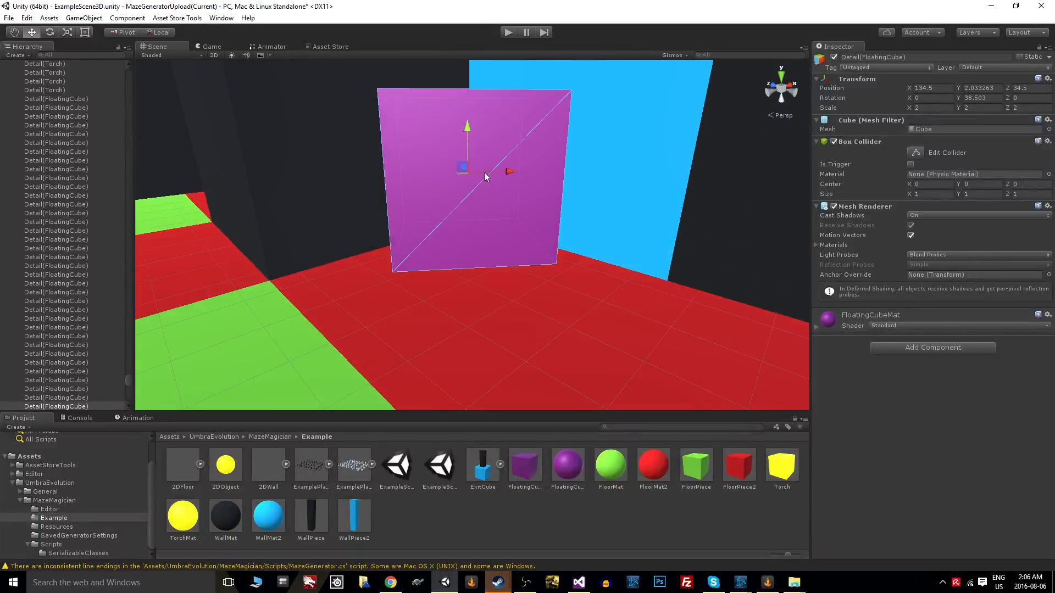
pyautogui.moveTo(485, 176); pyautogui.dragTo(474, 193)
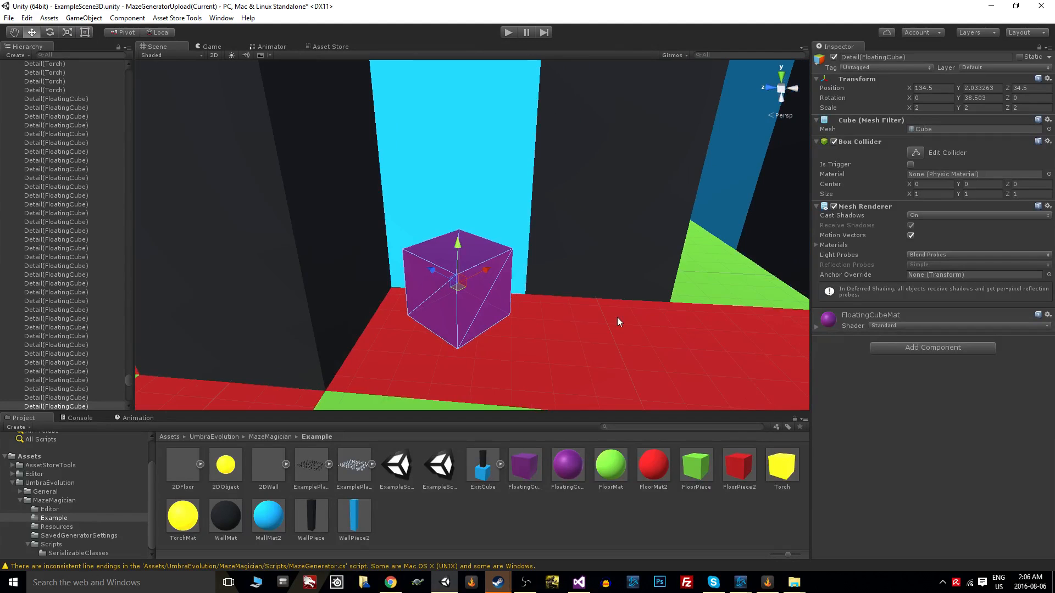
pyautogui.moveTo(626, 344)
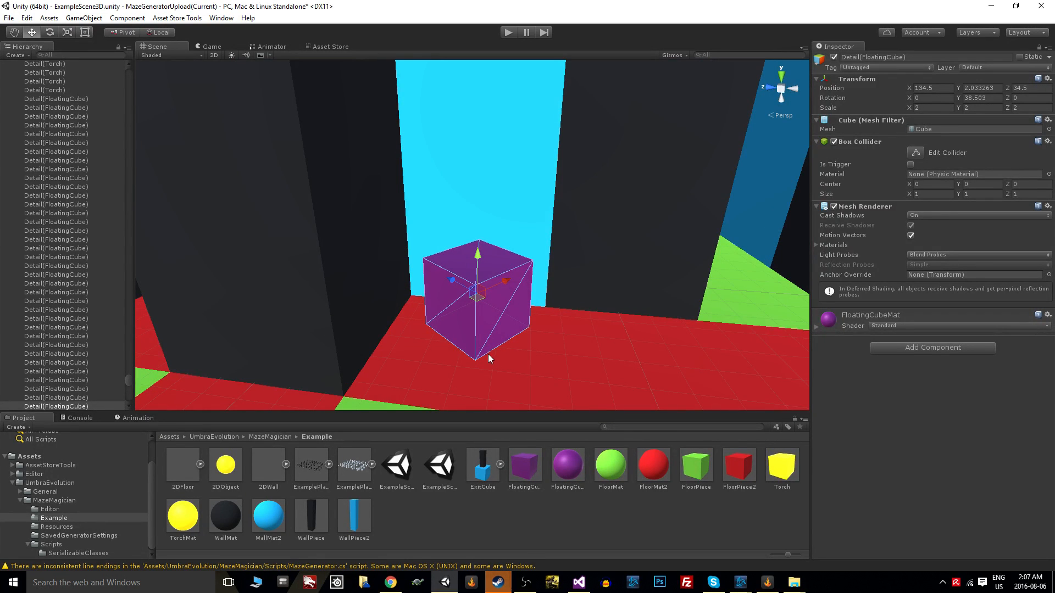
pyautogui.moveTo(479, 244)
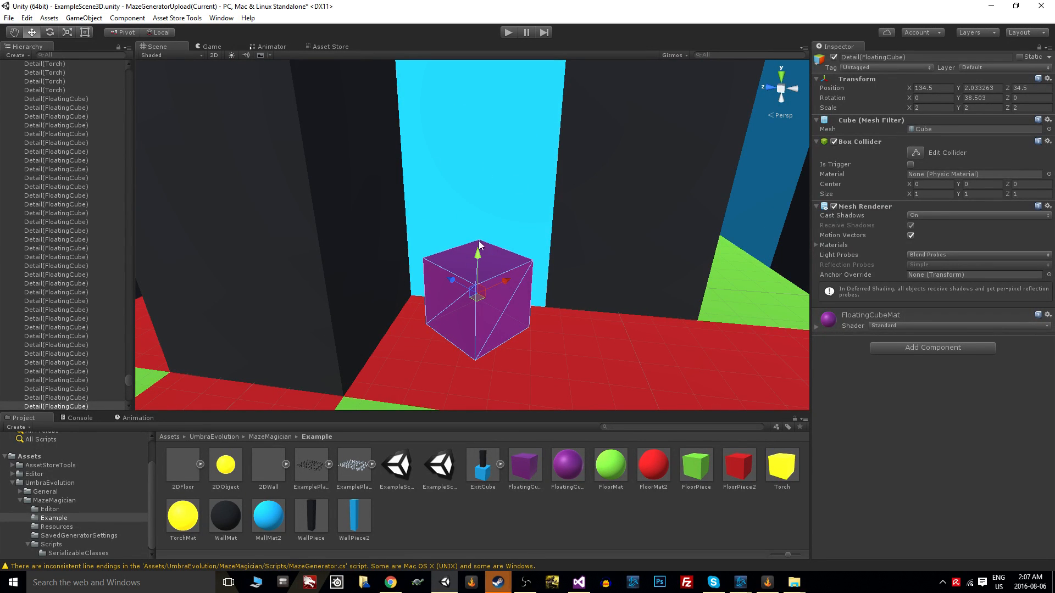
pyautogui.moveTo(587, 331)
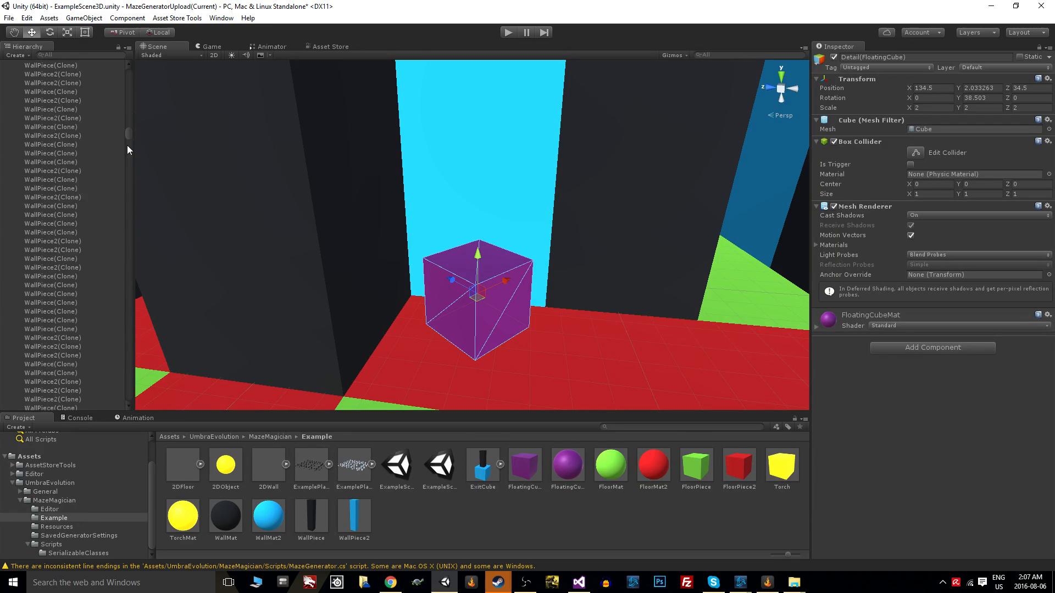
# Select MazeGenerator, scroll to Other Details, and look down over the plaza.
pyautogui.click(39, 91)
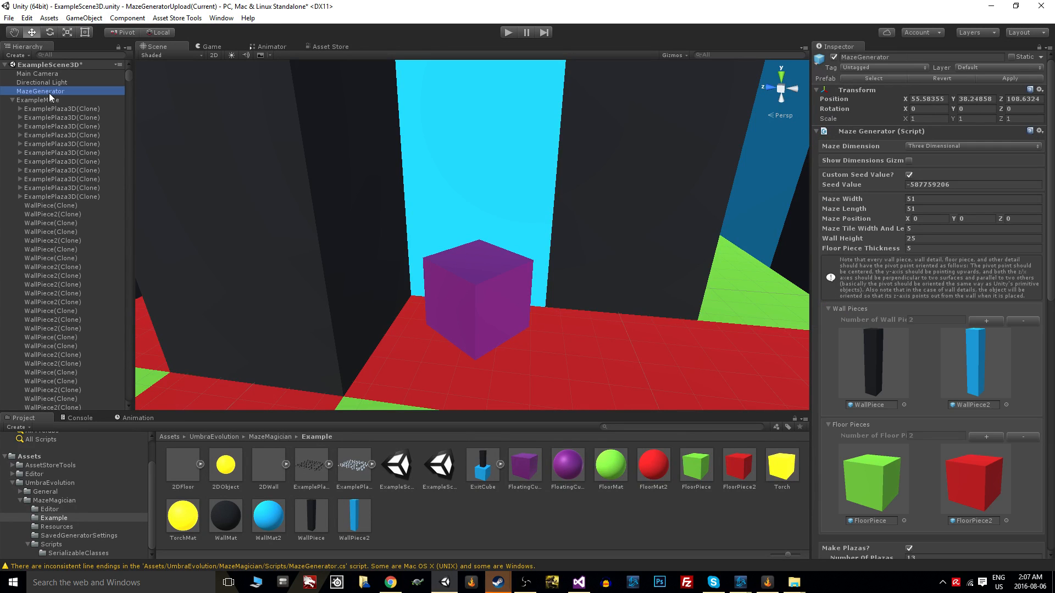
pyautogui.scroll(-3)
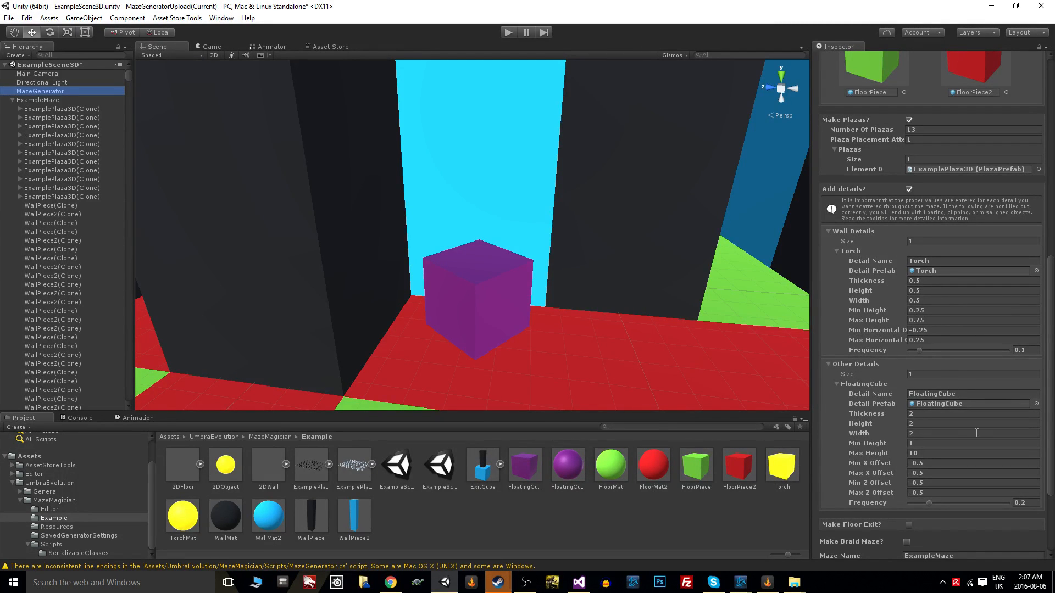
pyautogui.moveTo(507, 290)
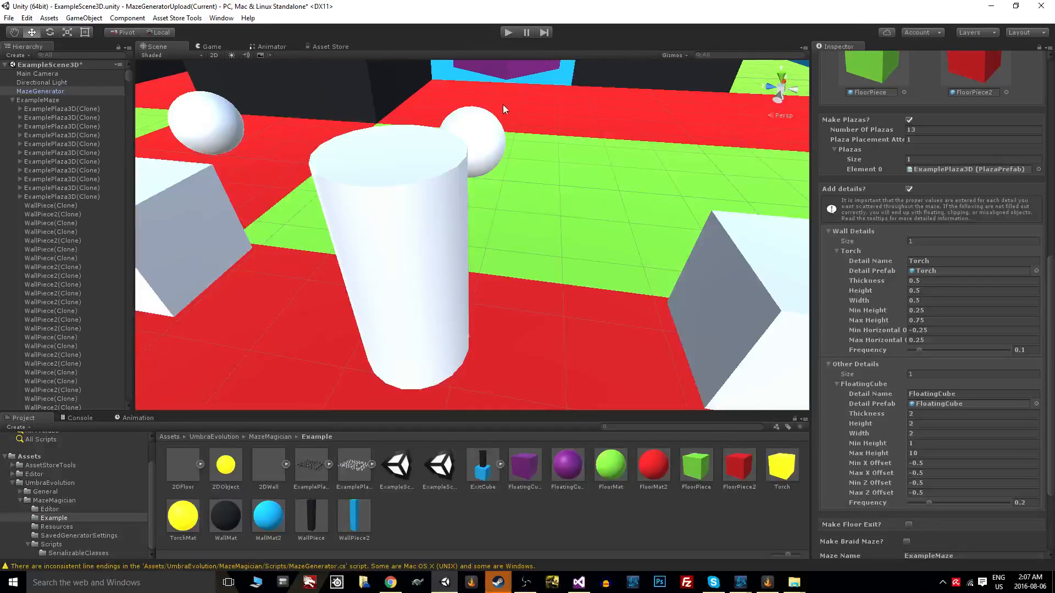
pyautogui.moveTo(504, 202); pyautogui.dragTo(465, 317)
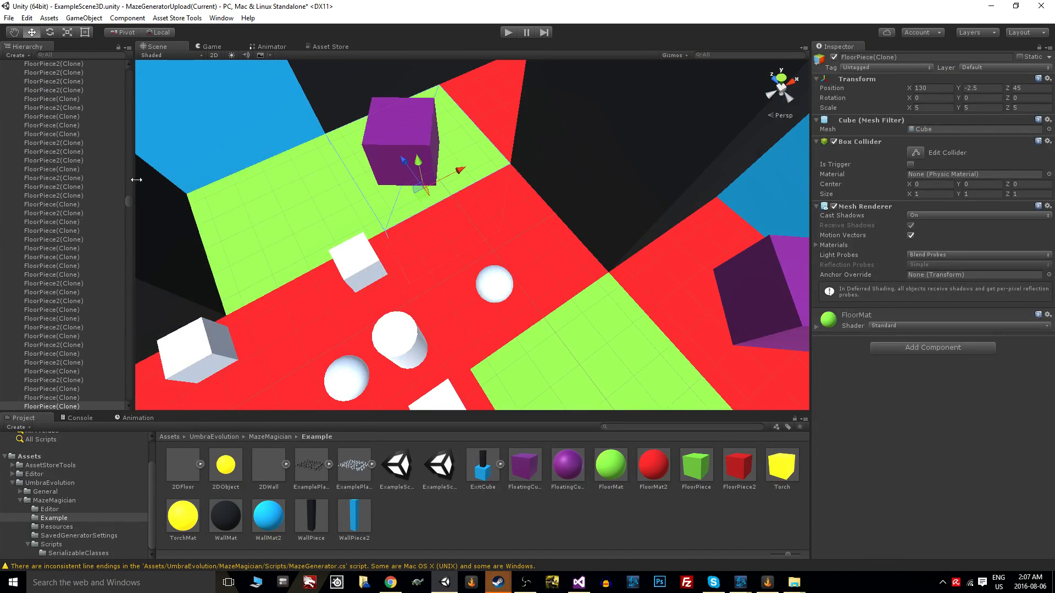
# Set the FloatingCube height range to Min 1, Max 28.4.
pyautogui.click(47, 91)
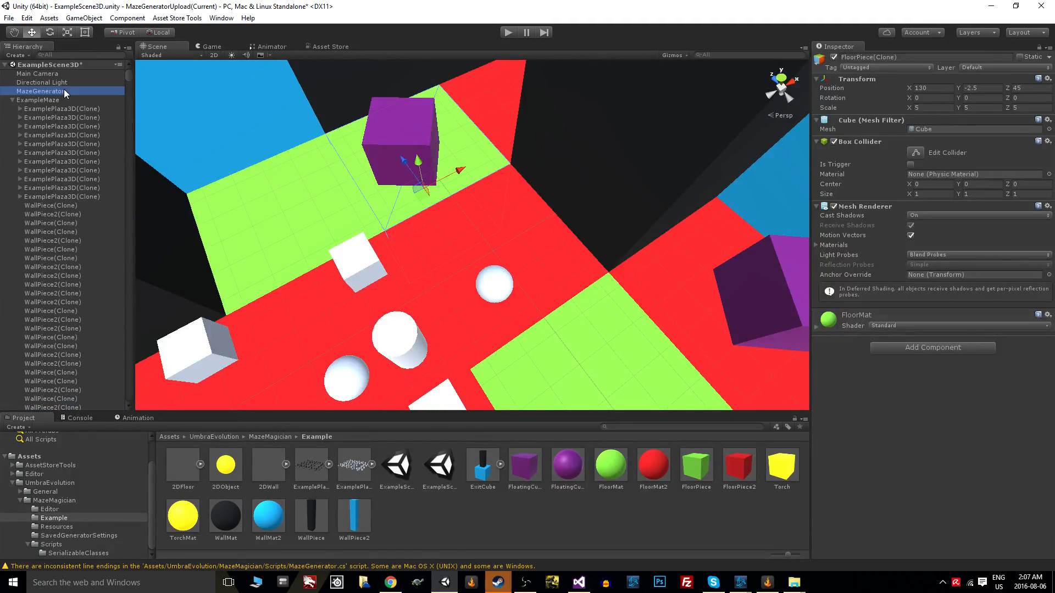
pyautogui.click(40, 91)
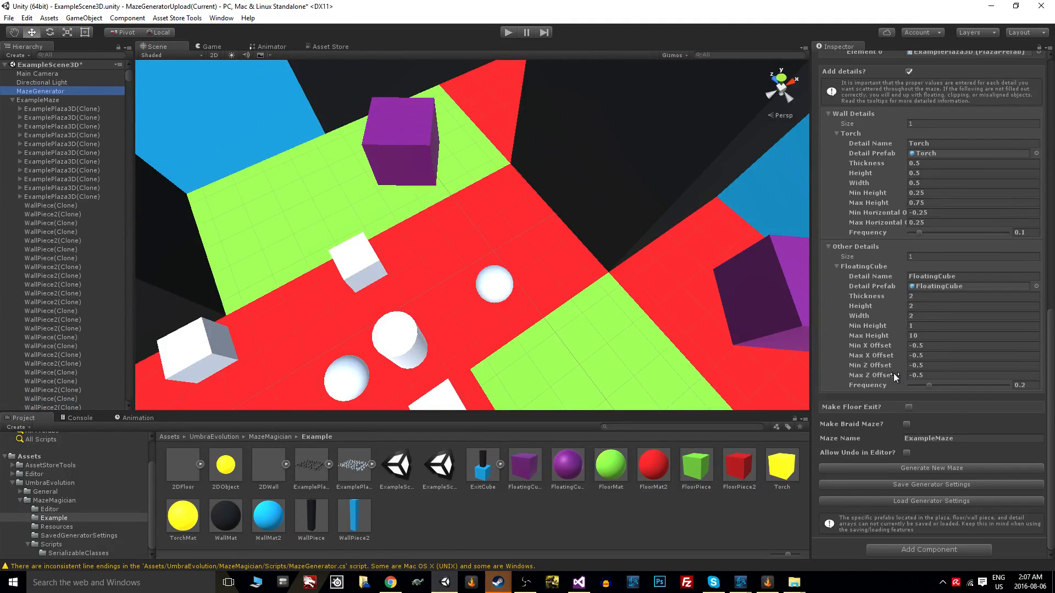
pyautogui.moveTo(981, 393)
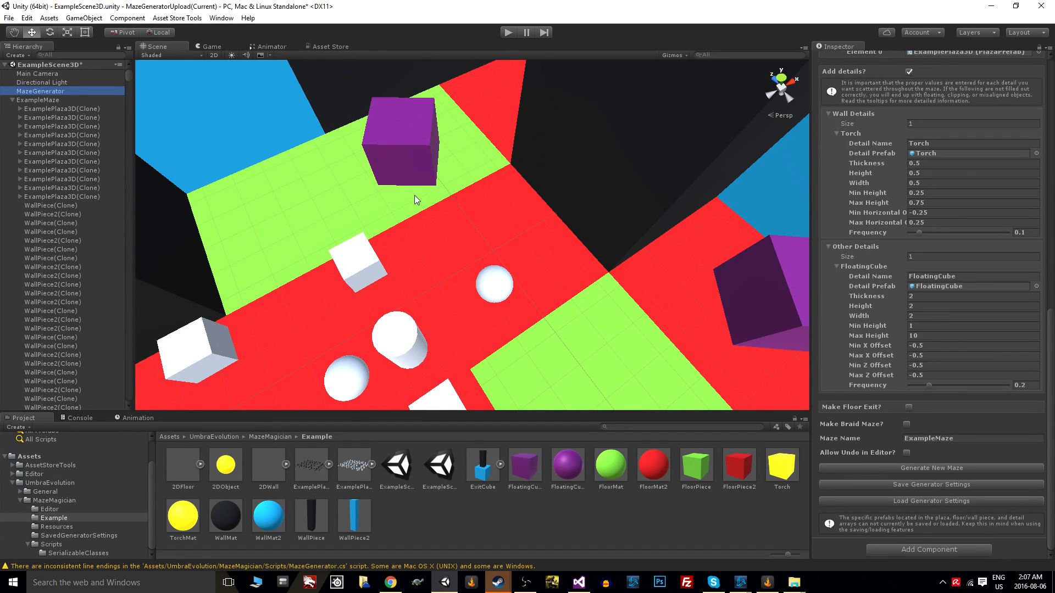
pyautogui.moveTo(354, 338)
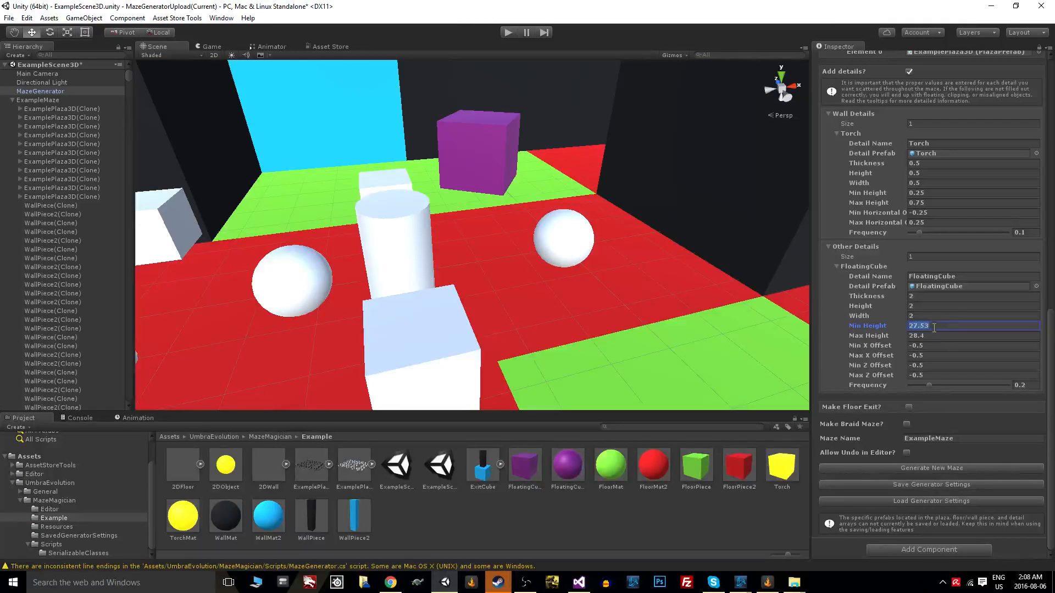
pyautogui.write('1')
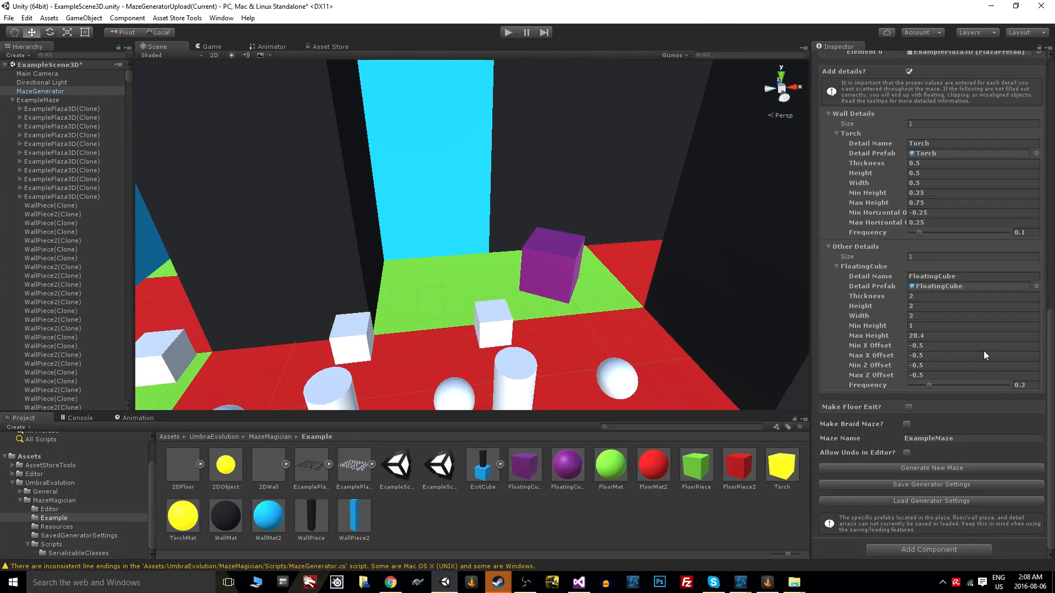
# Set FloatingCube X offset range to -1.5–1.5 and select a green floor tile.
pyautogui.click(972, 345)
pyautogui.write('2')
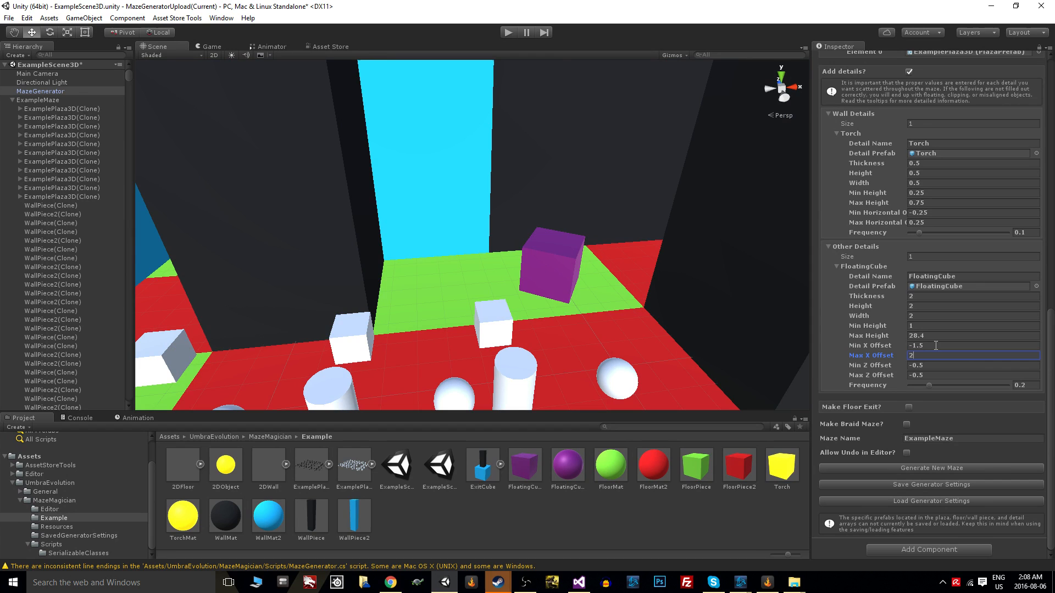
pyautogui.write('1.5')
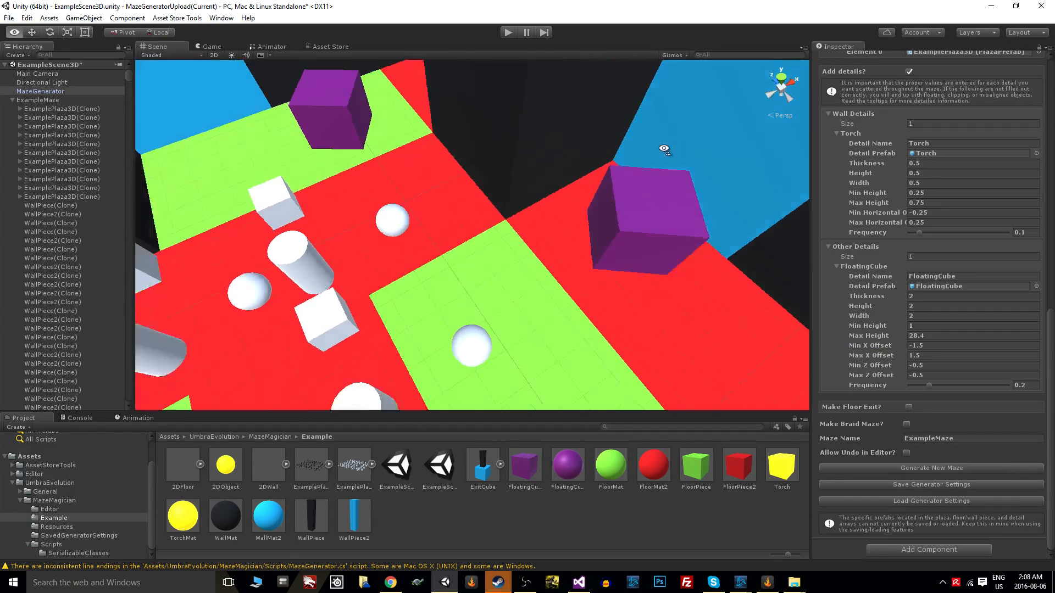
pyautogui.moveTo(664, 148); pyautogui.dragTo(784, 88)
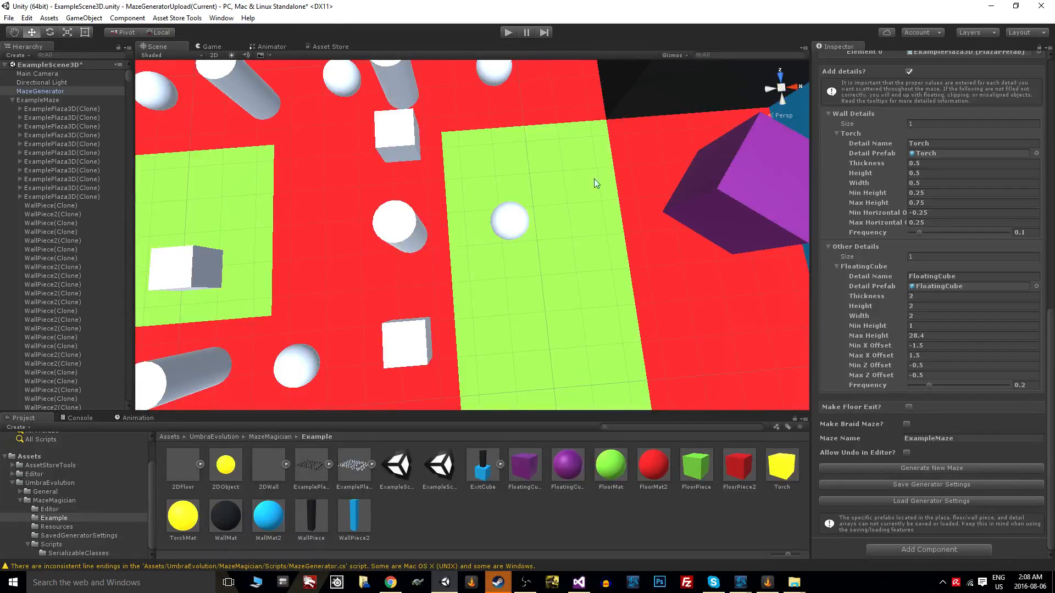
pyautogui.click(510, 222)
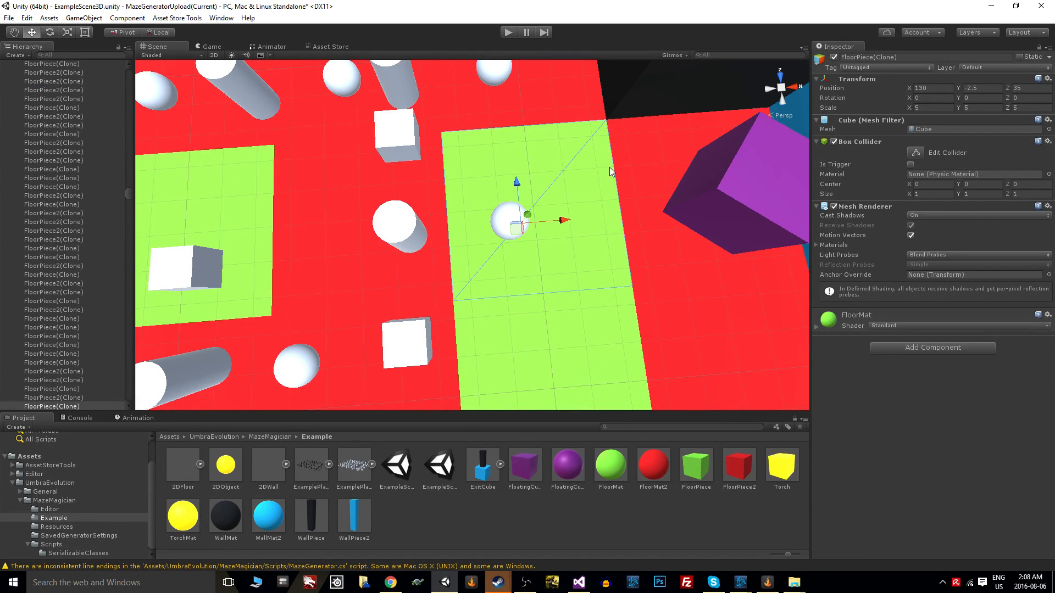
pyautogui.moveTo(525, 202)
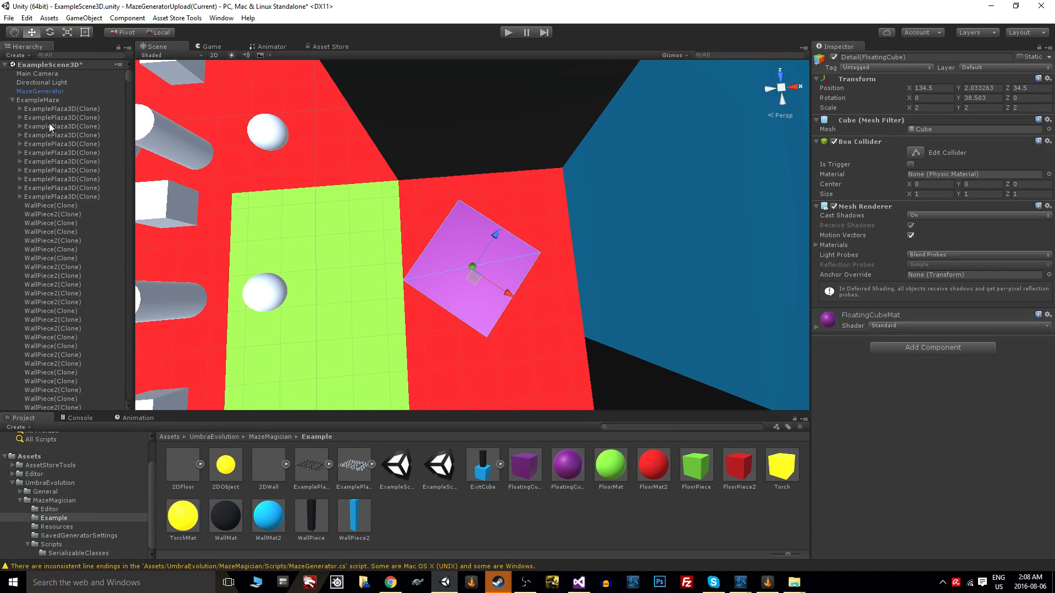
# Reselect MazeGenerator, expand the duplicate floating cube entry, and set Other Details Size back to 1.
pyautogui.click(40, 91)
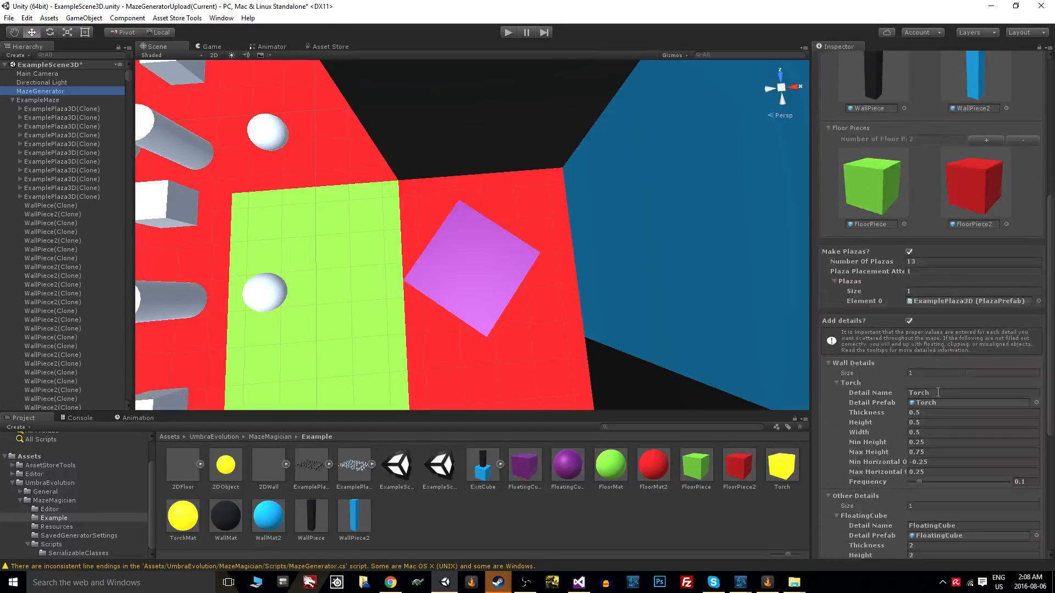
pyautogui.scroll(-3)
pyautogui.write('2')
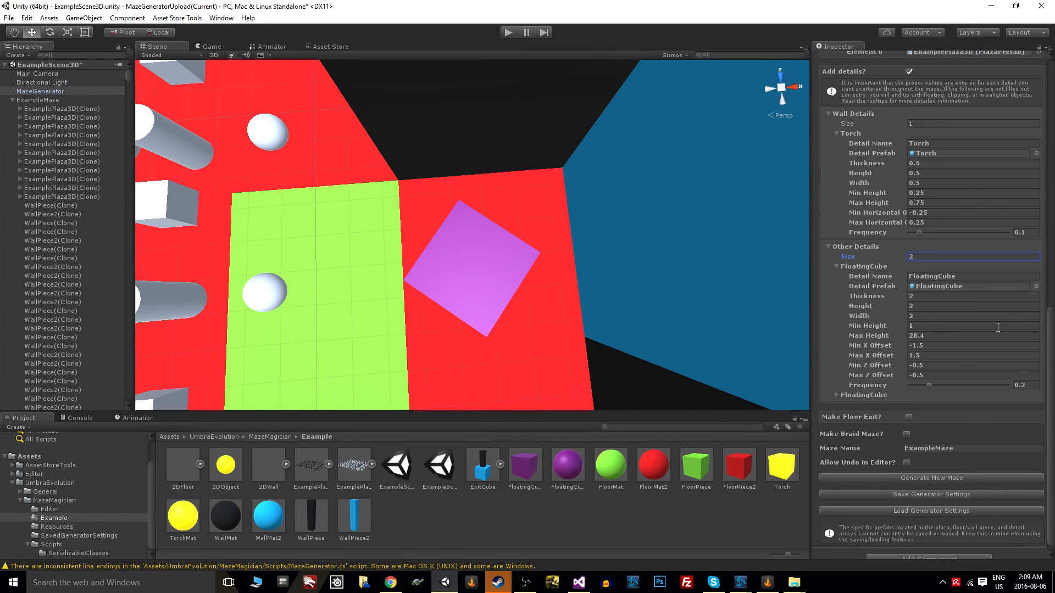
pyautogui.click(837, 395)
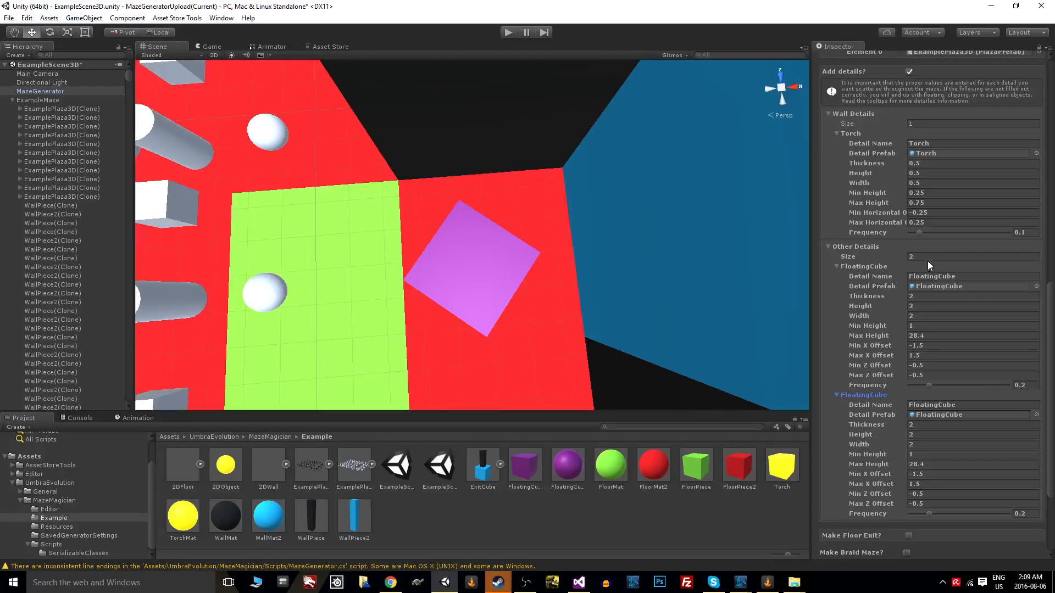
pyautogui.click(972, 257)
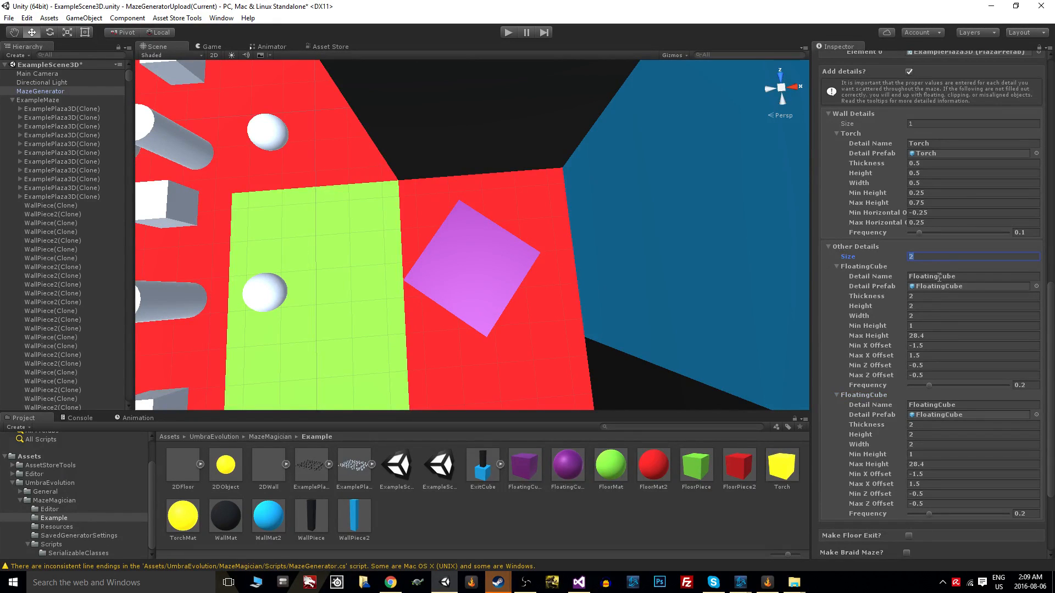
pyautogui.write('1')
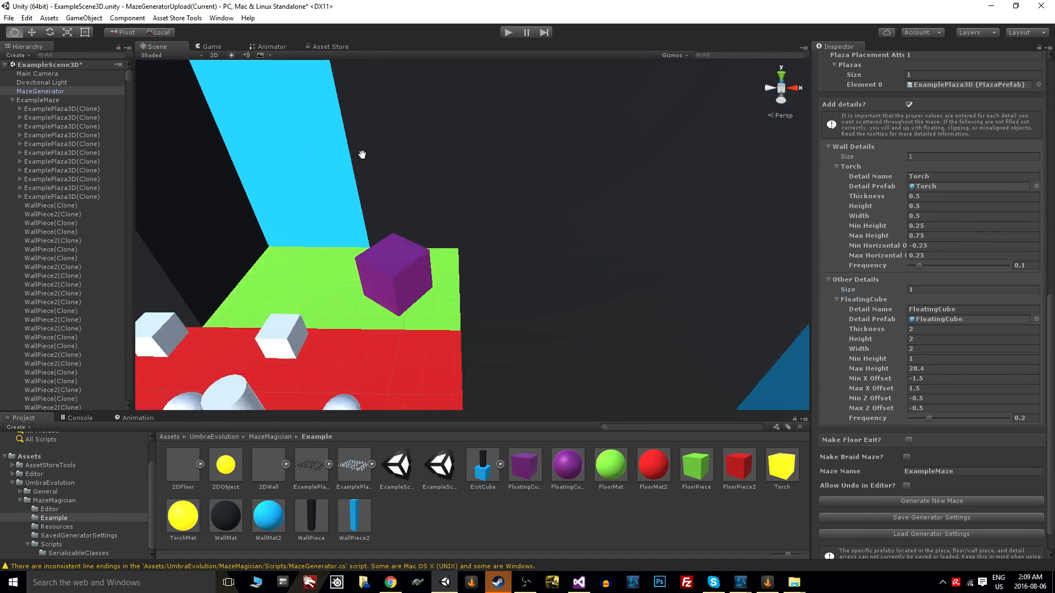
# Move the Scene view down into a maze corridor lined with torches.
pyautogui.moveTo(363, 155); pyautogui.dragTo(294, 189)
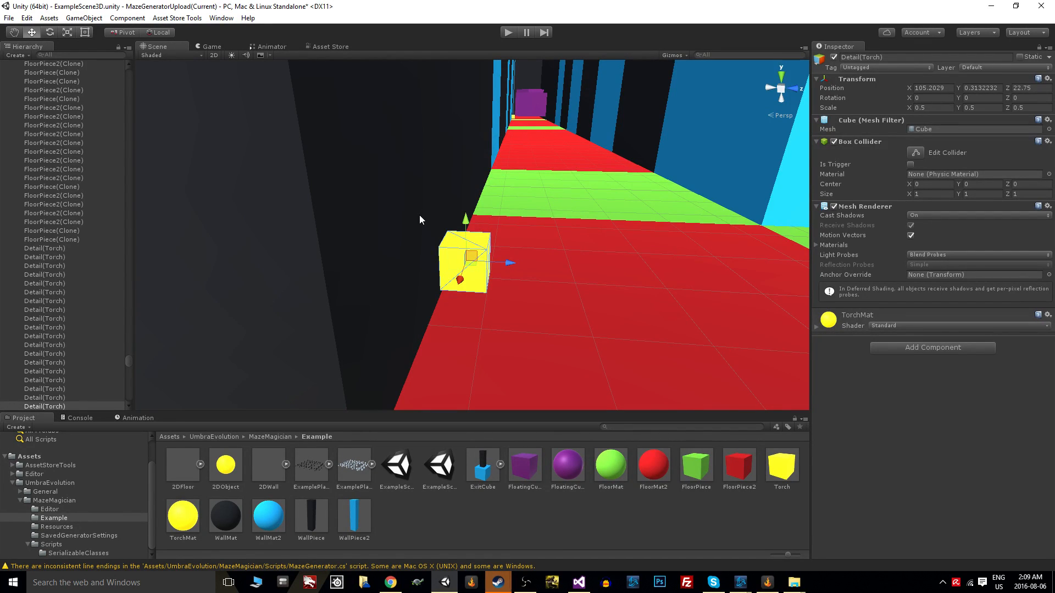
pyautogui.moveTo(445, 261)
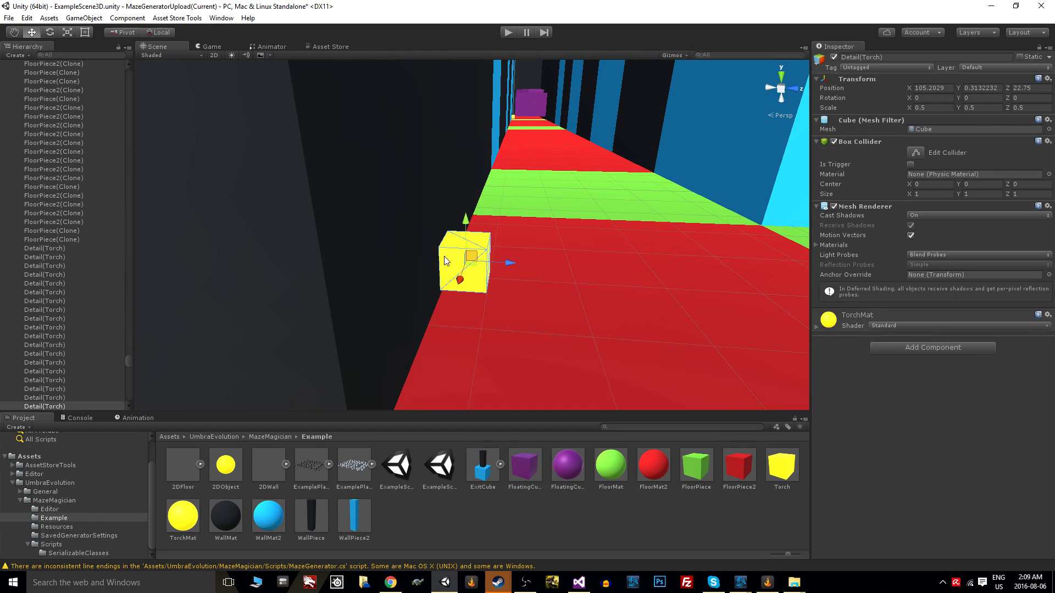
pyautogui.moveTo(590, 326)
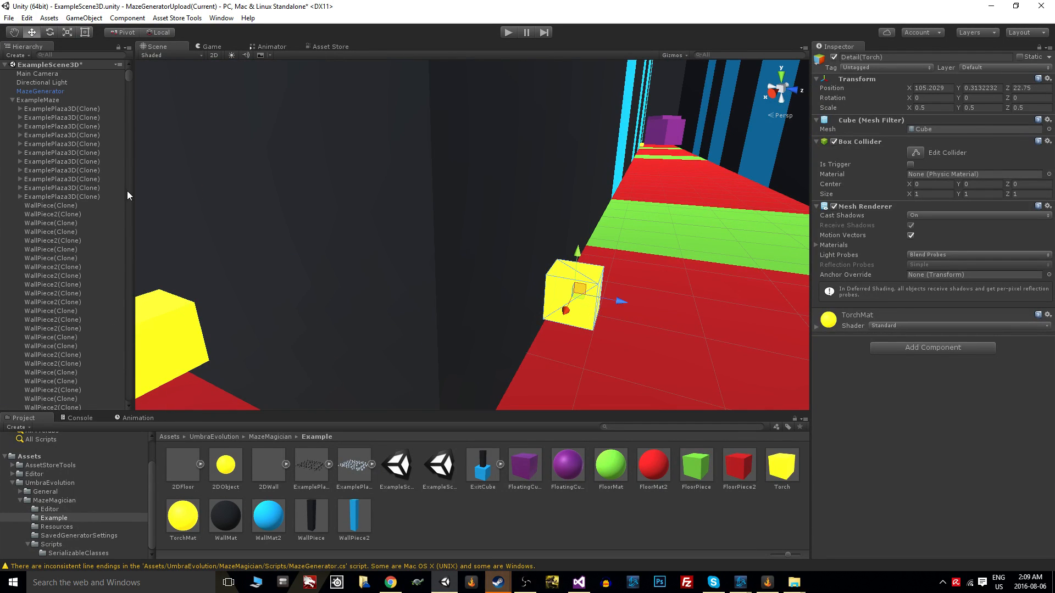
# Select MazeGenerator and scroll to the Torch wall details.
pyautogui.click(40, 91)
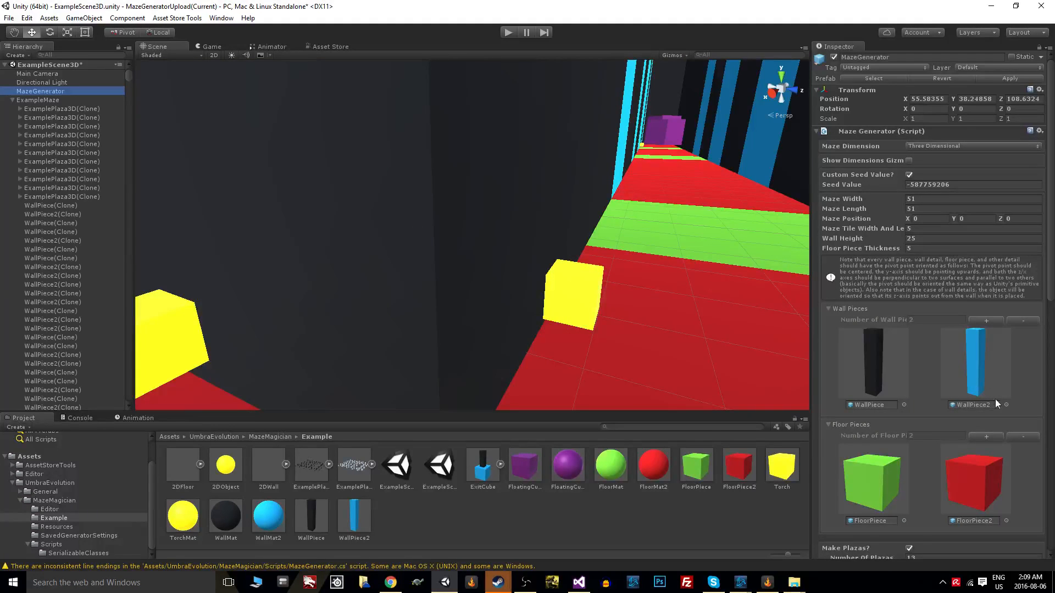
pyautogui.scroll(-3)
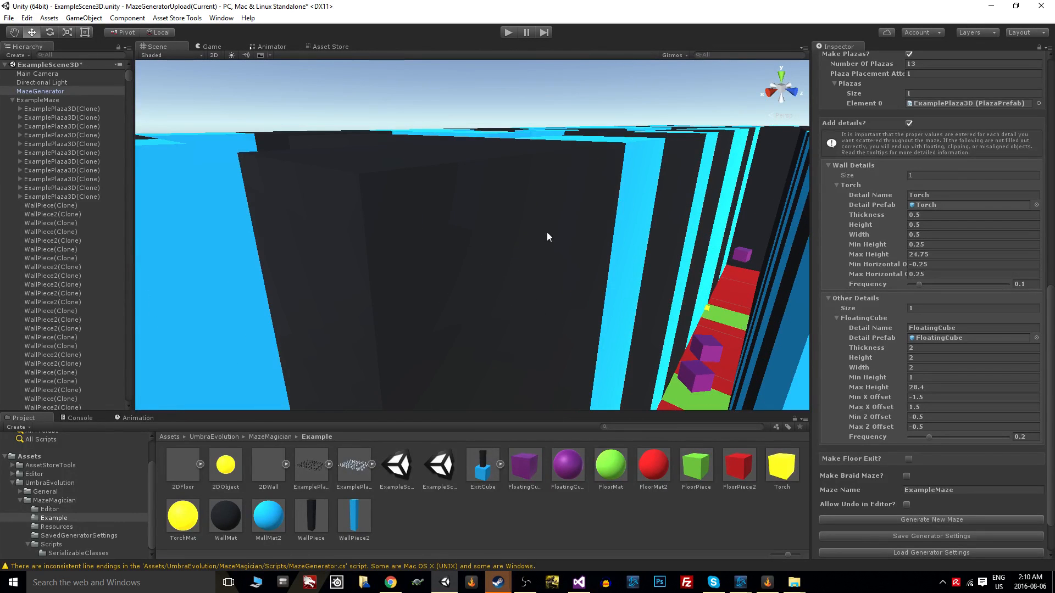
pyautogui.moveTo(582, 392)
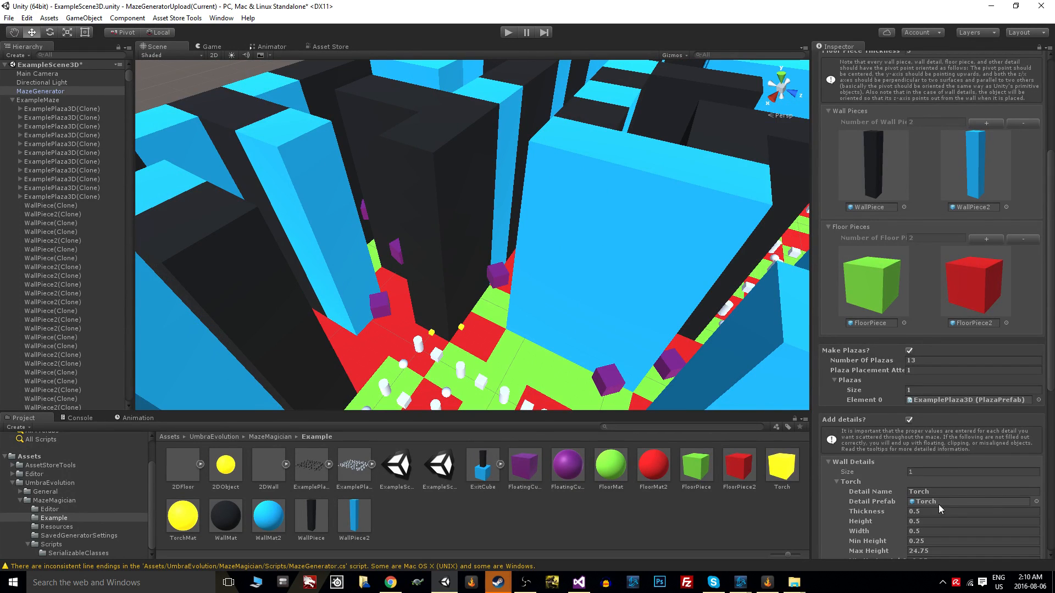
# Scroll down the Maze Generator Inspector to the torch offset and floating cube settings.
pyautogui.scroll(-3)
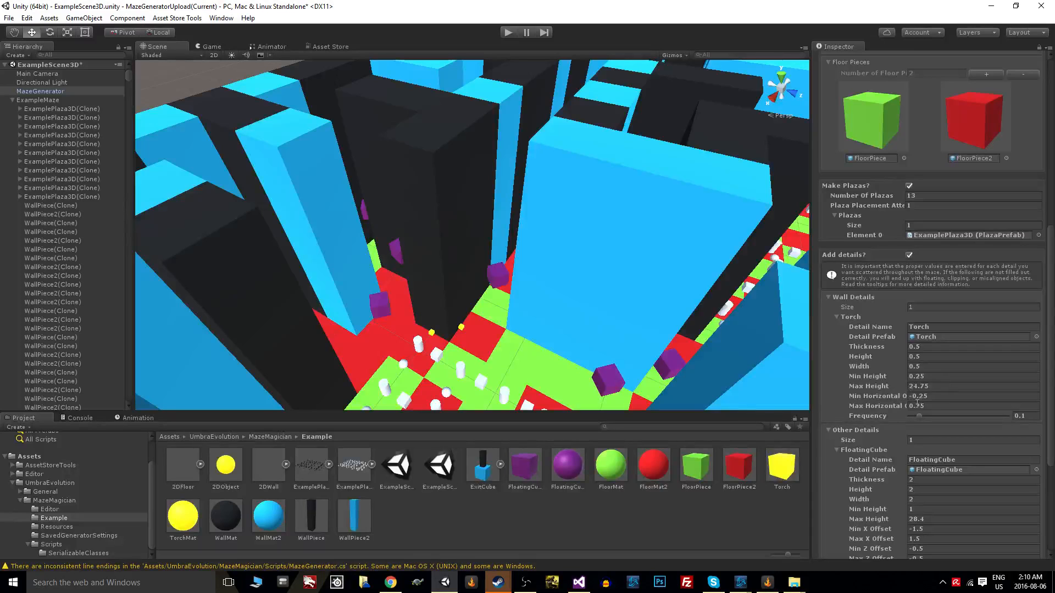
pyautogui.scroll(-3)
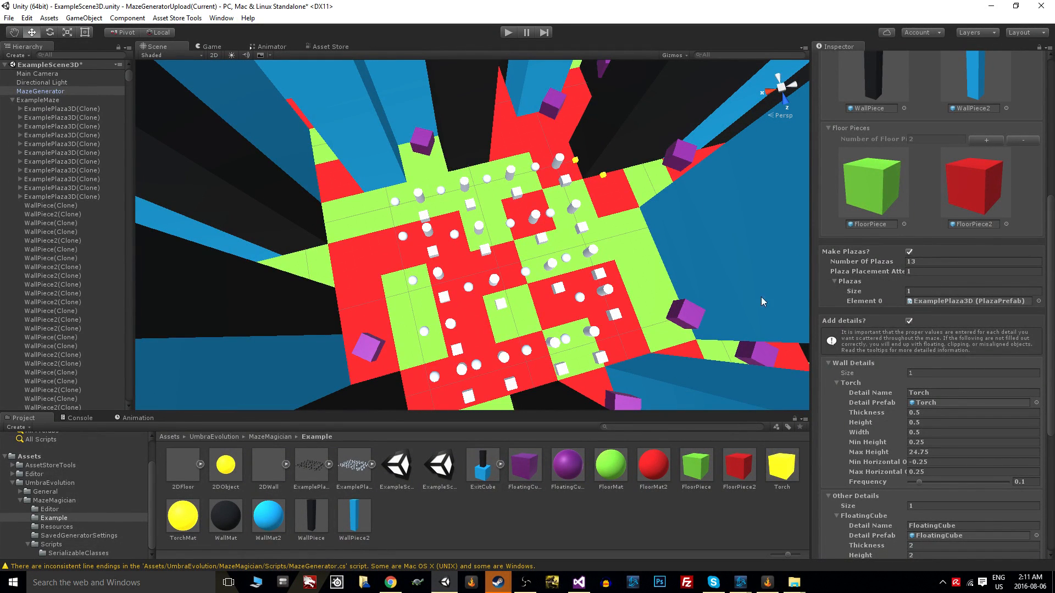
pyautogui.moveTo(1001, 356)
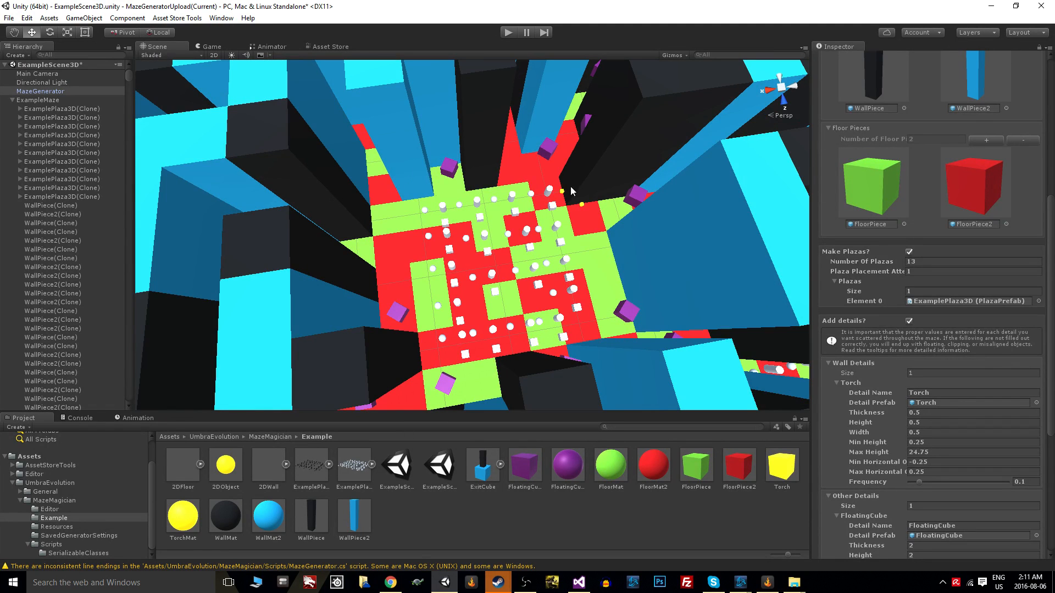
pyautogui.moveTo(631, 225)
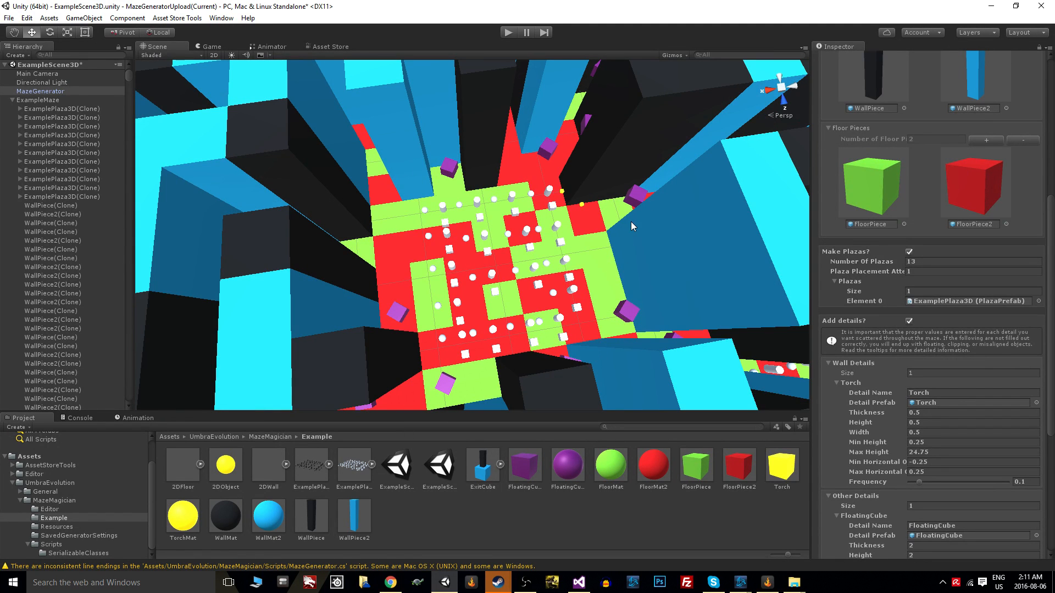